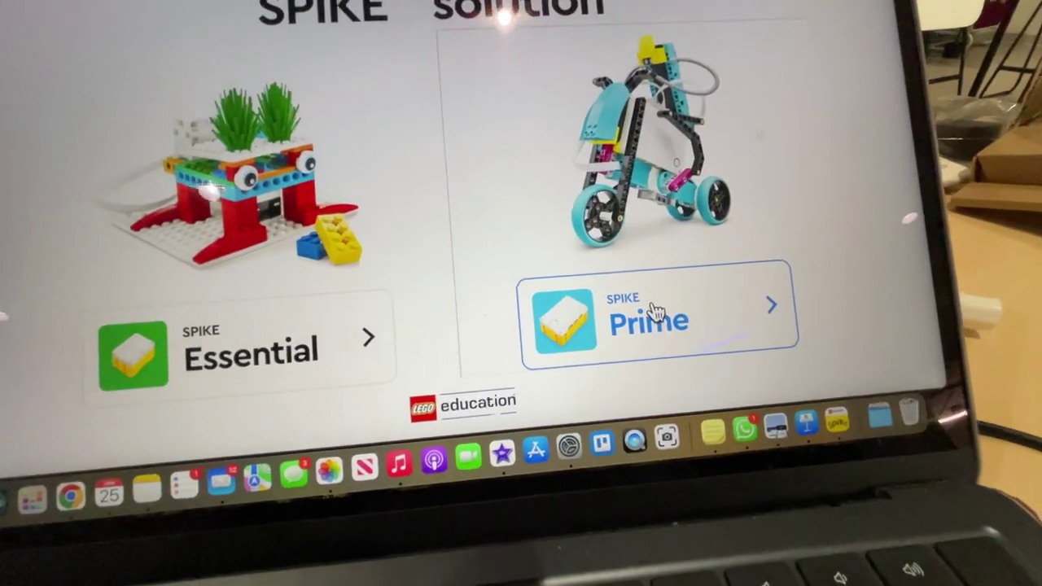
Choose the SPIKE Prime card to land on its home page.
click(644, 317)
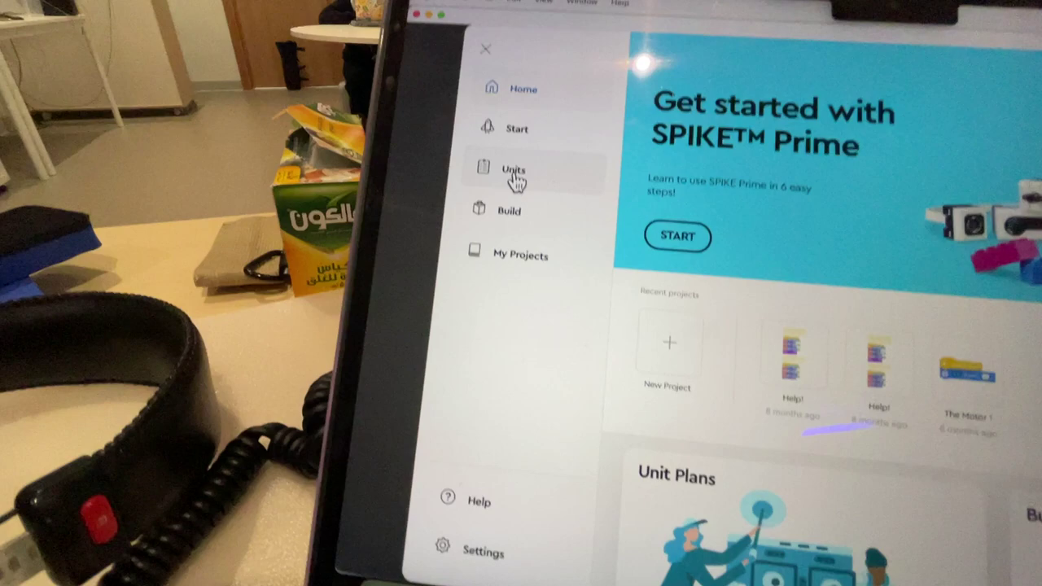
Go to Units and open the Life Hacks unit listing Break Dance.
click(508, 171)
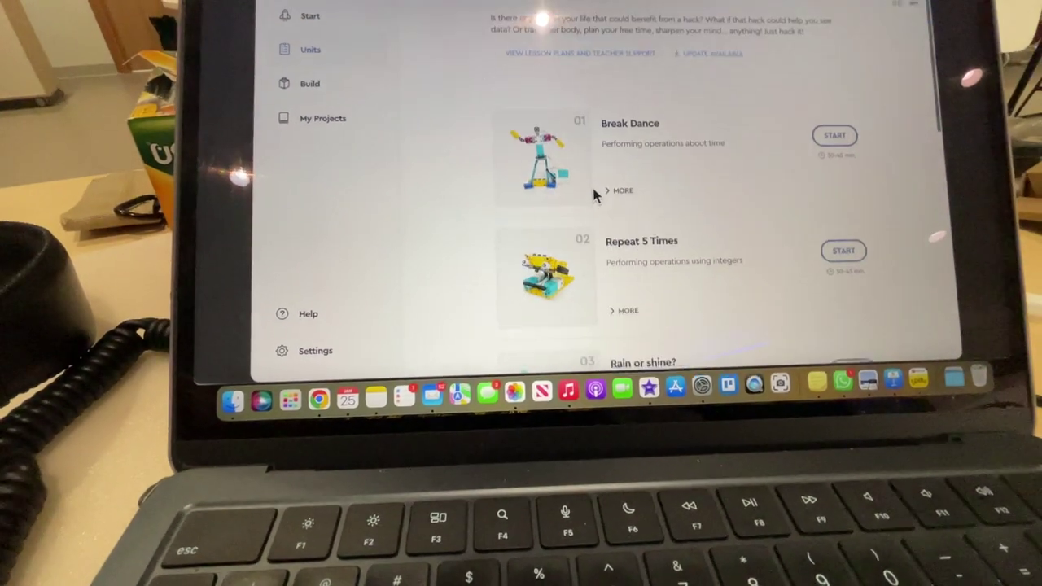
scroll(down, 3)
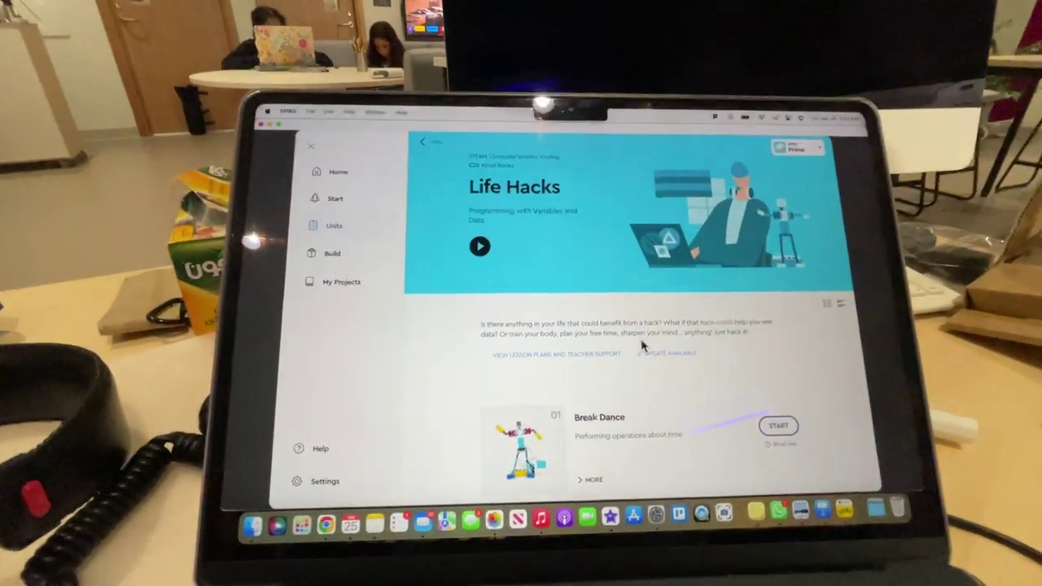
scroll(down, 3)
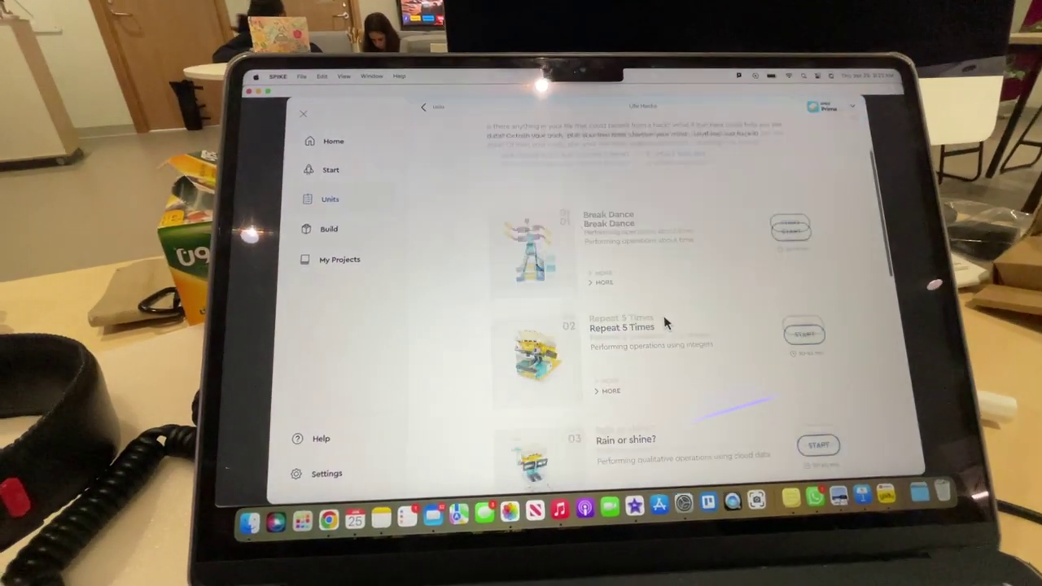
scroll(down, 3)
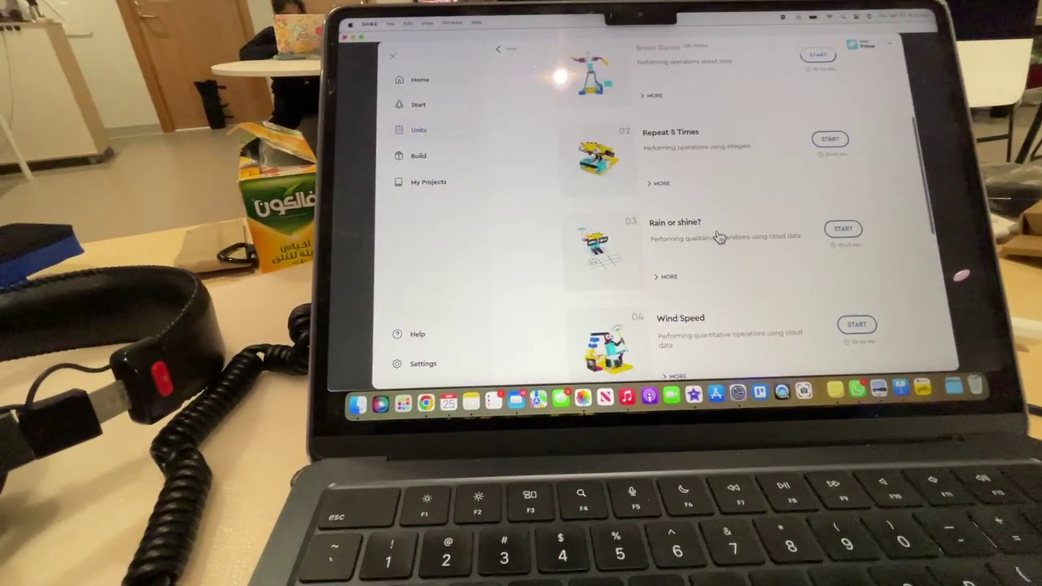